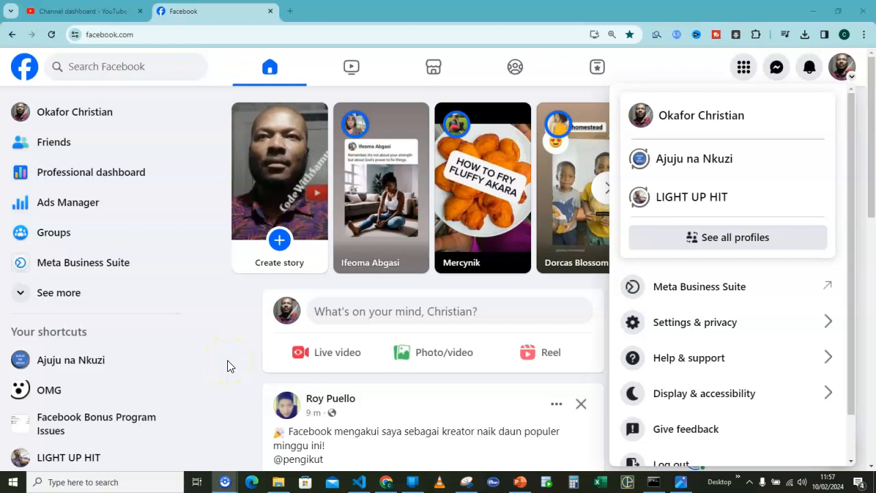
mouse_move(243, 240)
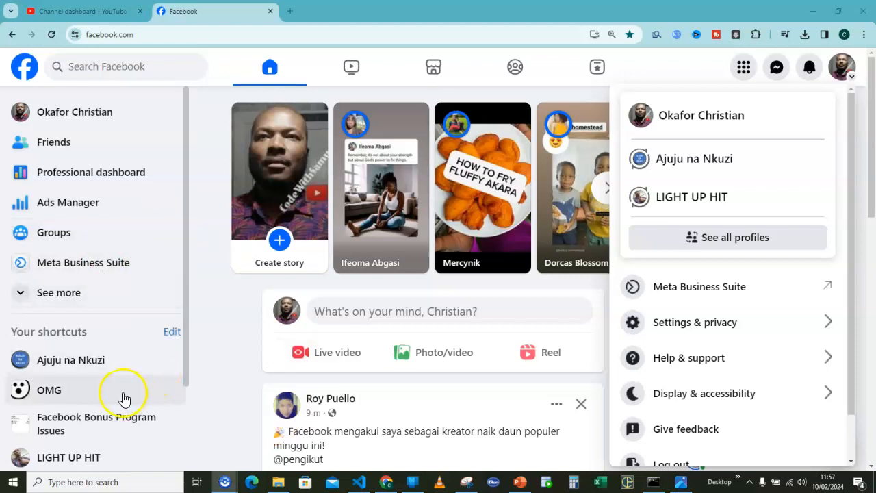
mouse_move(127, 324)
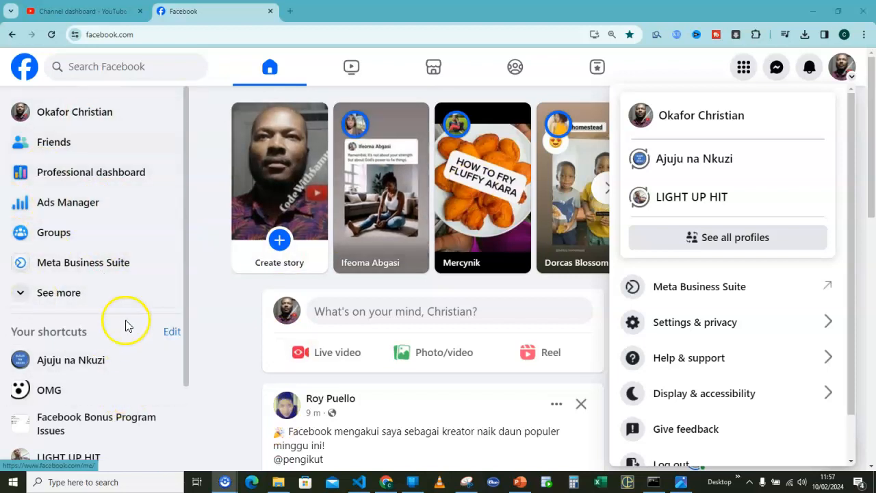
mouse_move(82, 262)
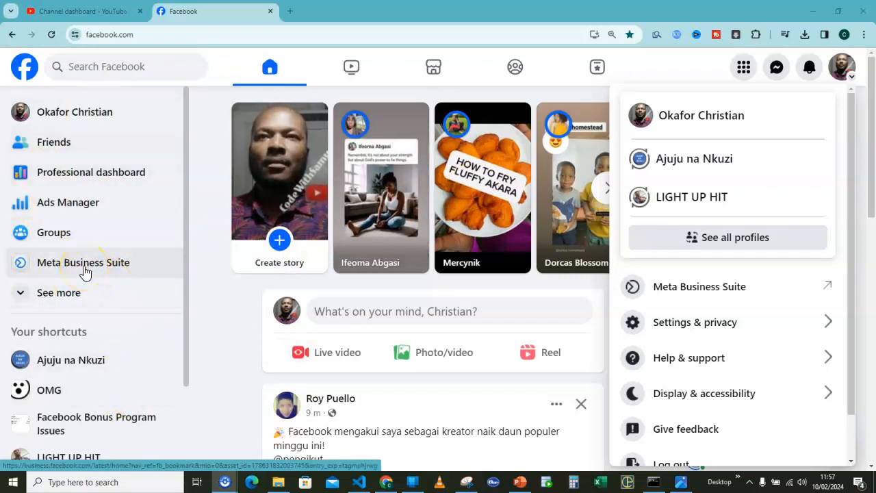
mouse_move(791, 20)
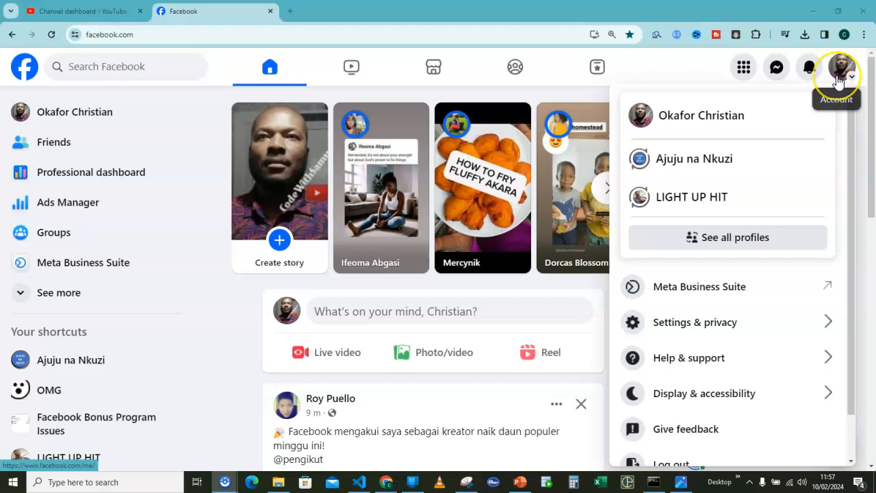
mouse_move(694, 373)
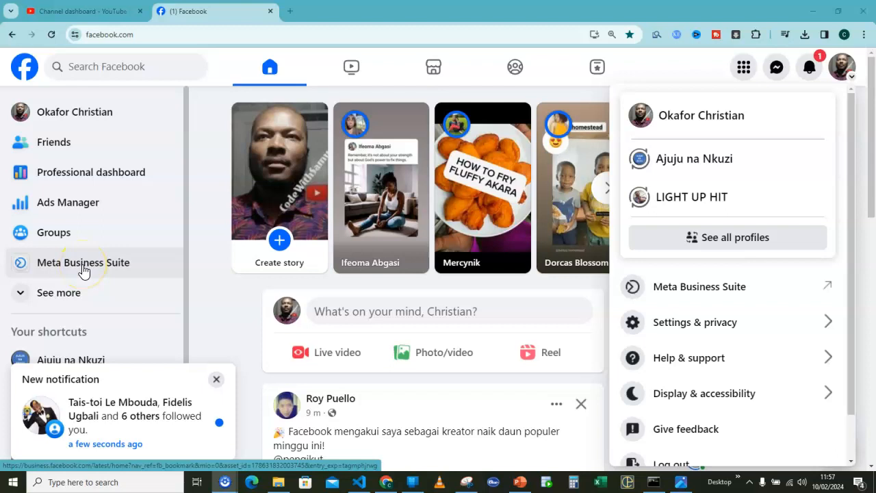
- Open Meta Business Suite from Facebook and bring up the Help articles panel
left_click(83, 262)
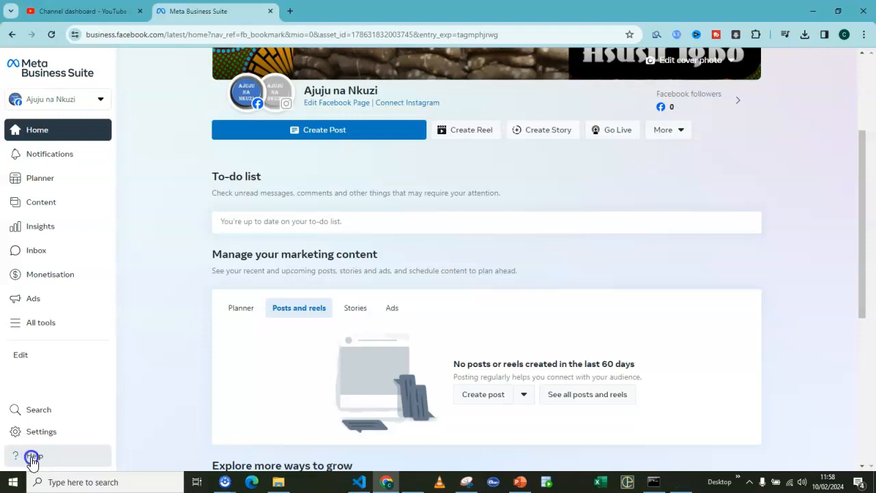
left_click(32, 456)
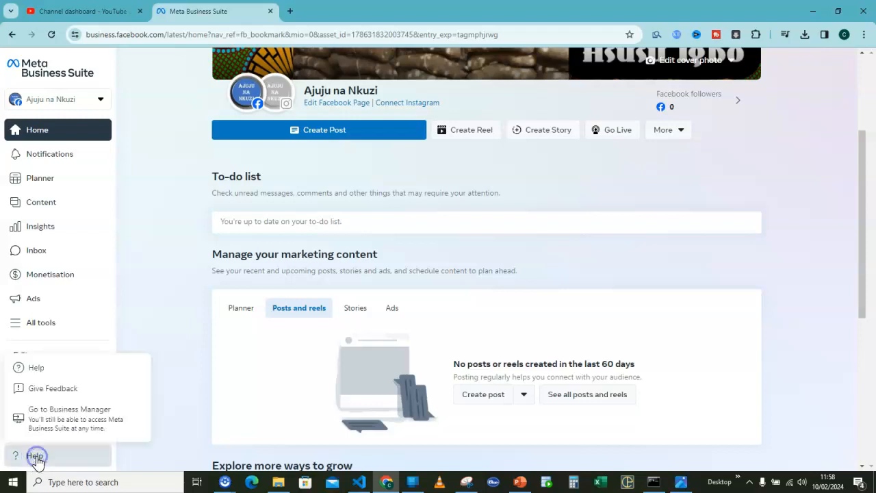
mouse_move(37, 370)
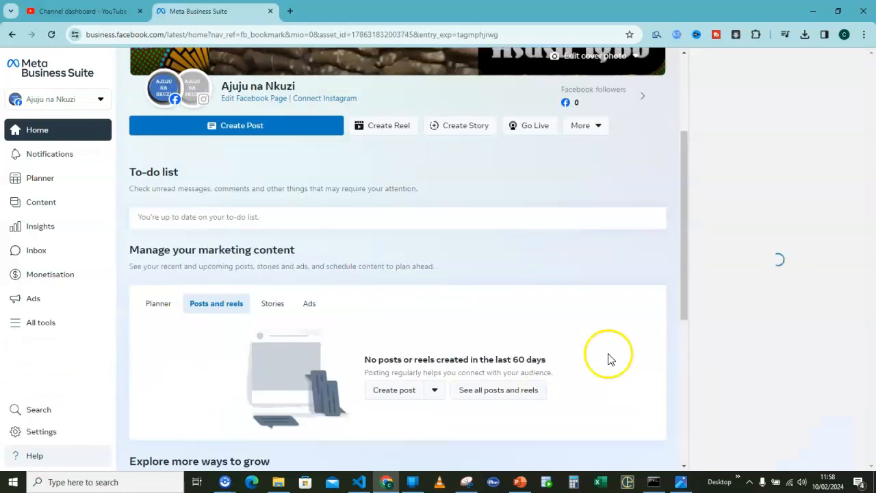
left_click(34, 455)
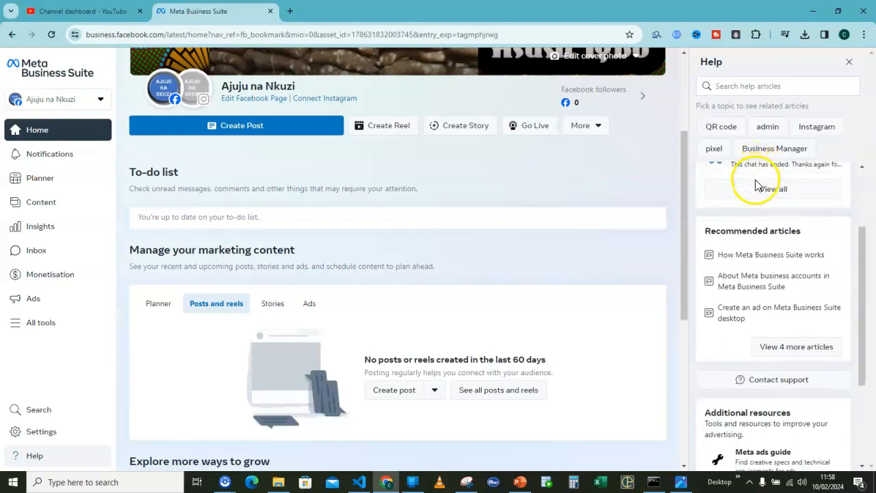
scroll("down", 3)
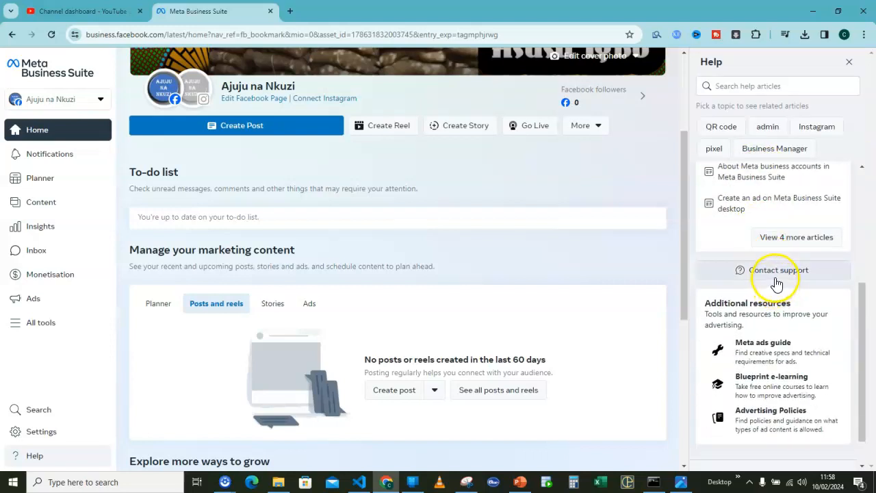
- Start a support request with Creator issue, Other issues, and the last listed Page as asset
left_click(778, 269)
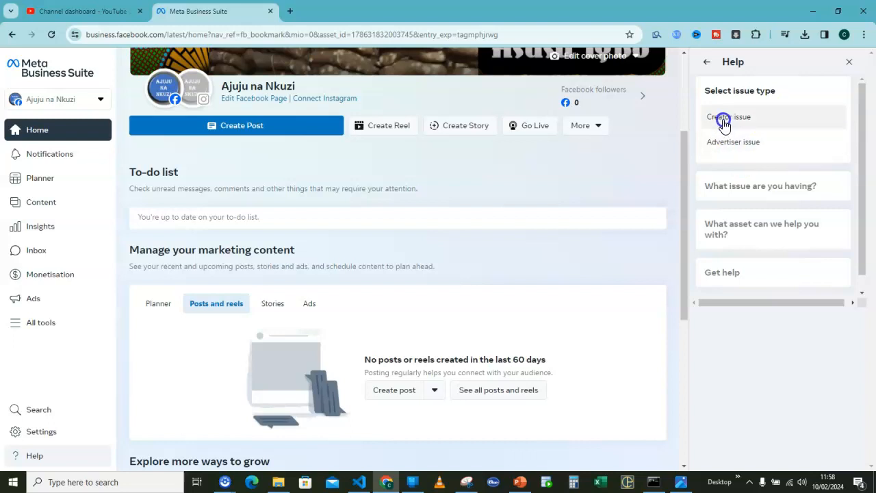
left_click(727, 117)
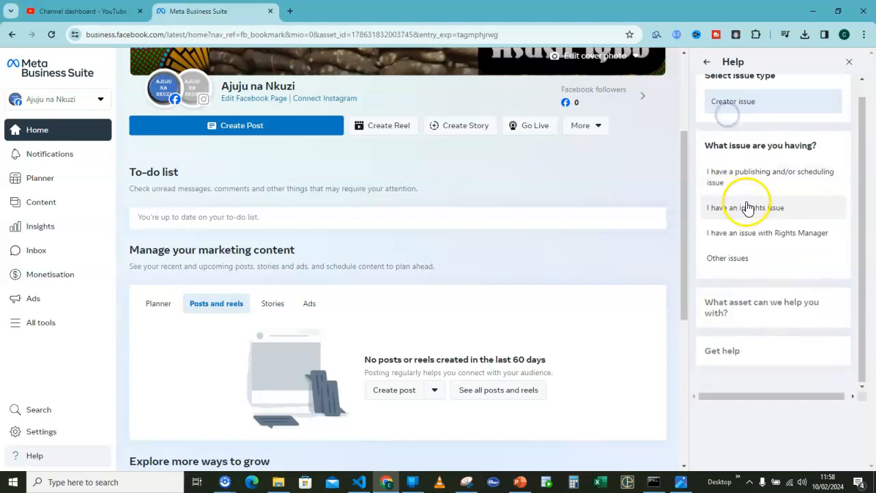
mouse_move(785, 158)
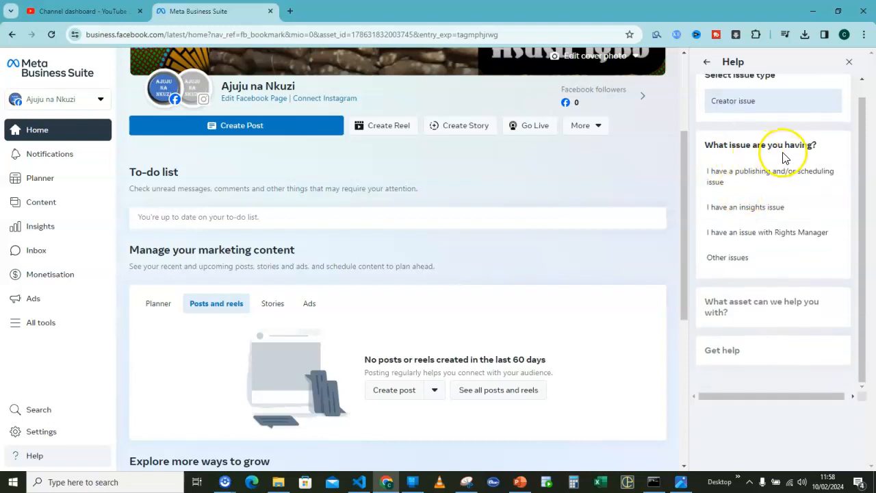
mouse_move(743, 232)
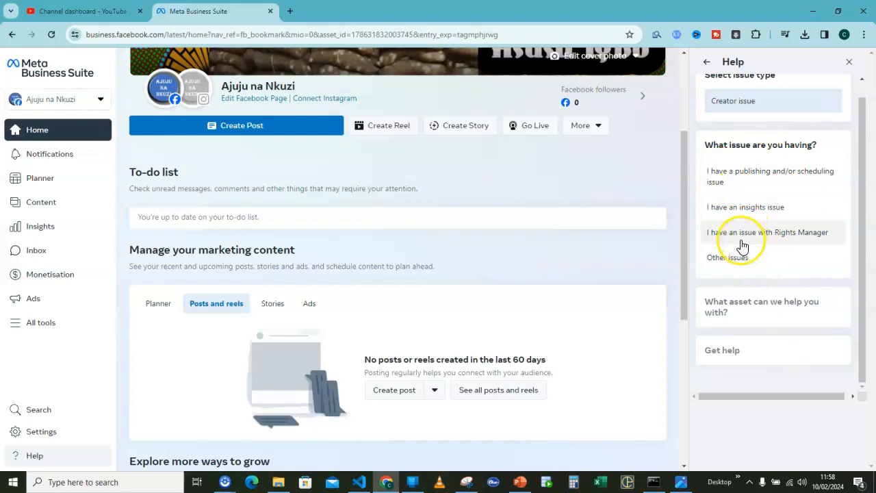
mouse_move(735, 176)
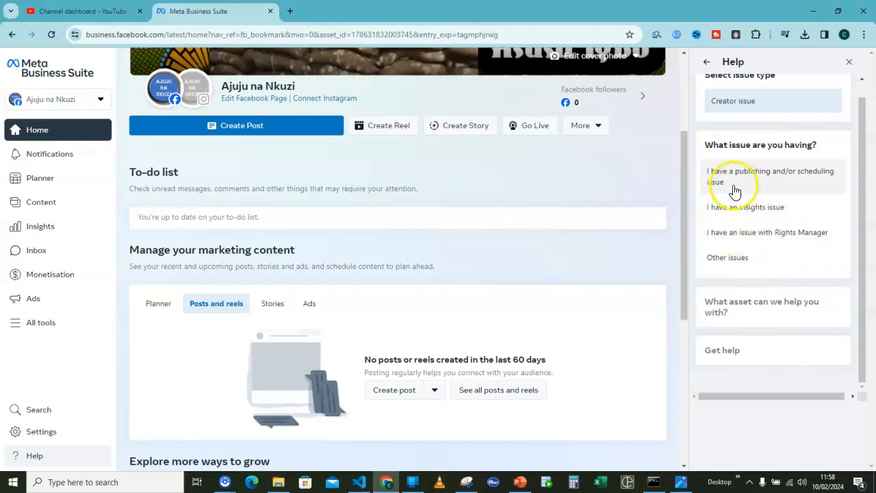
mouse_move(729, 277)
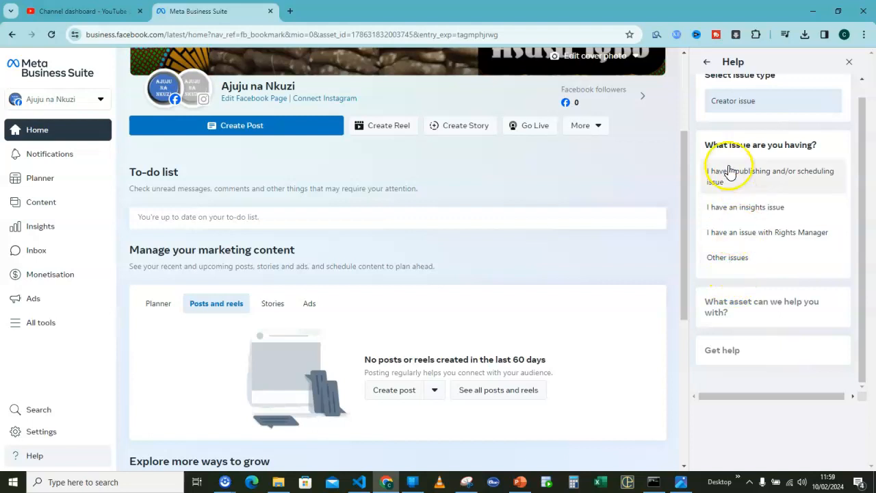
mouse_move(728, 267)
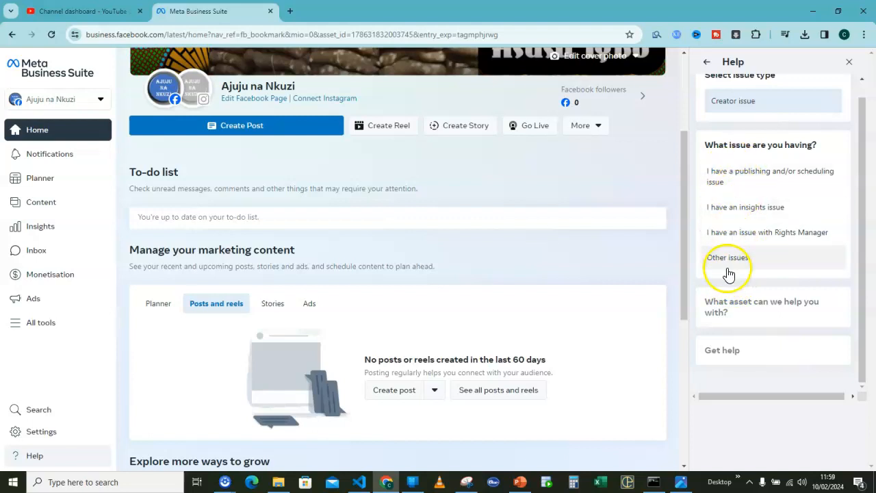
left_click(727, 258)
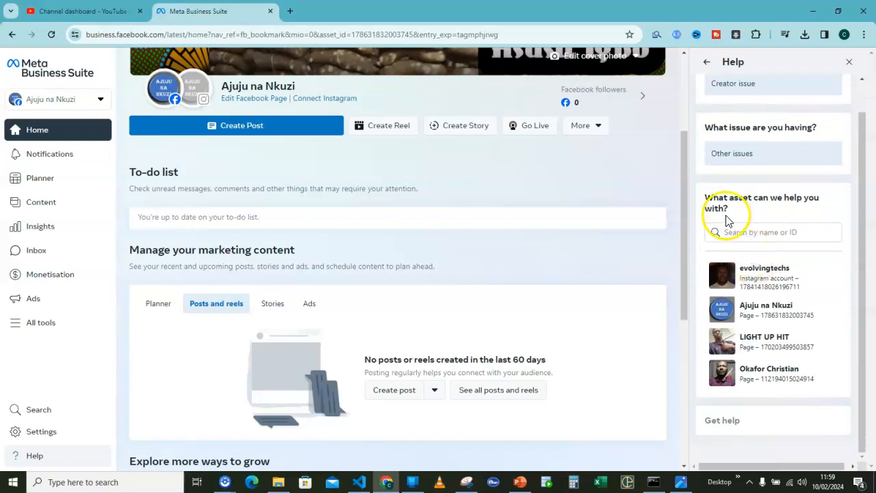
mouse_move(808, 216)
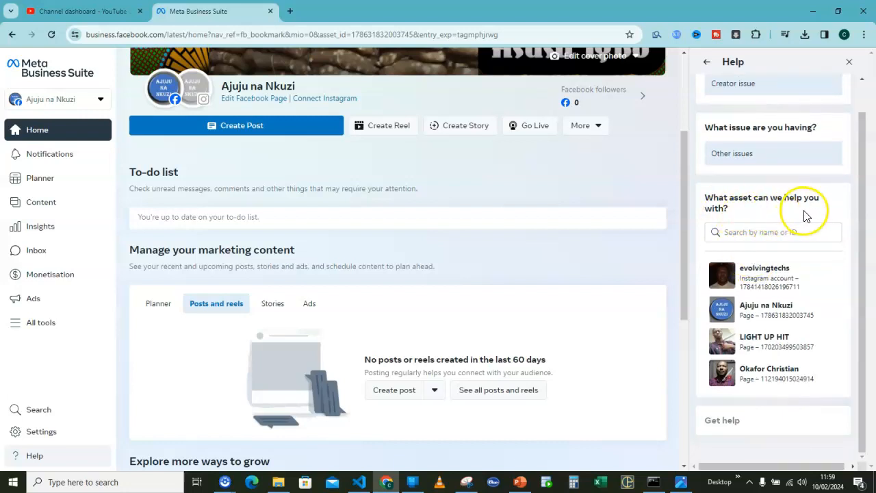
mouse_move(763, 373)
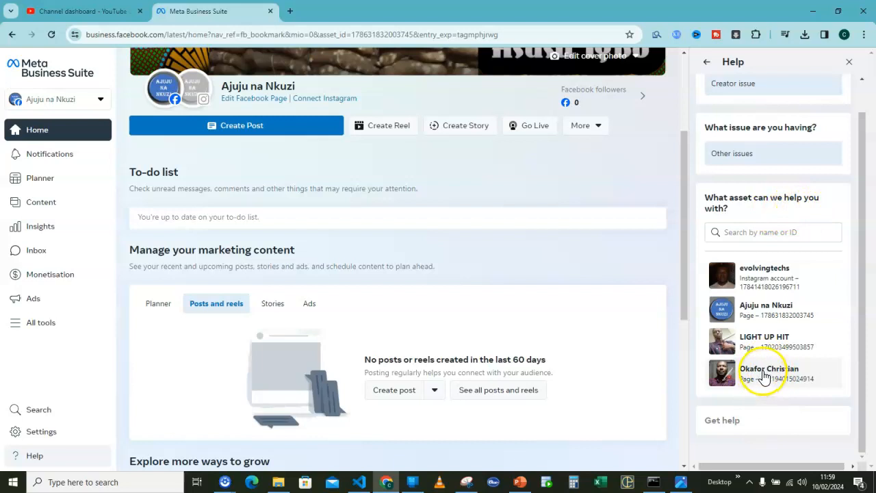
left_click(769, 373)
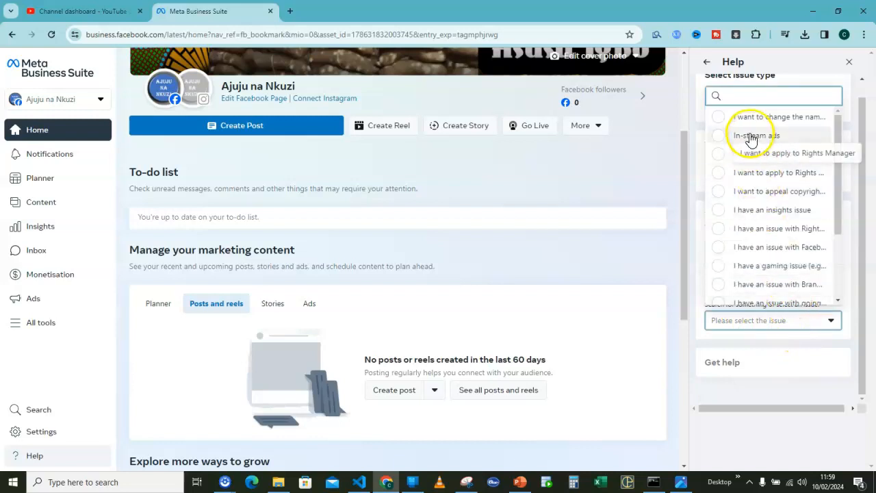
- Enter 'I want to change the name of my Page' as the problem description
type("I want to change the name of my Page")
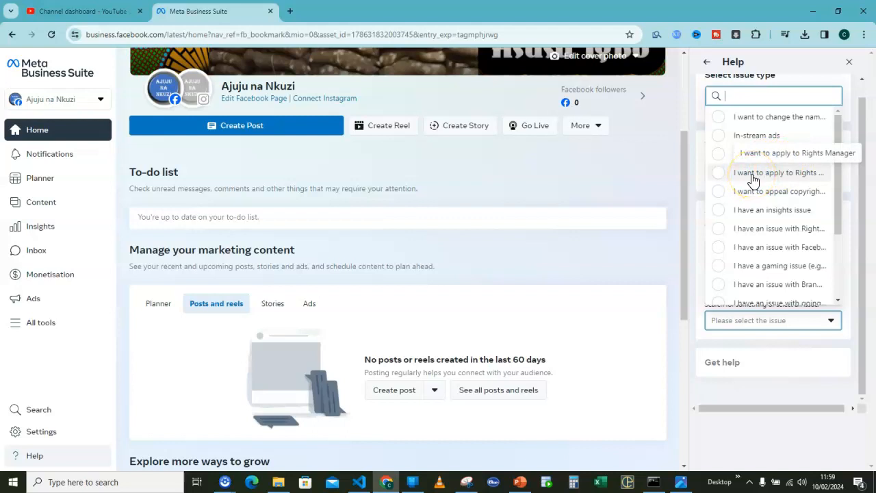
mouse_move(759, 195)
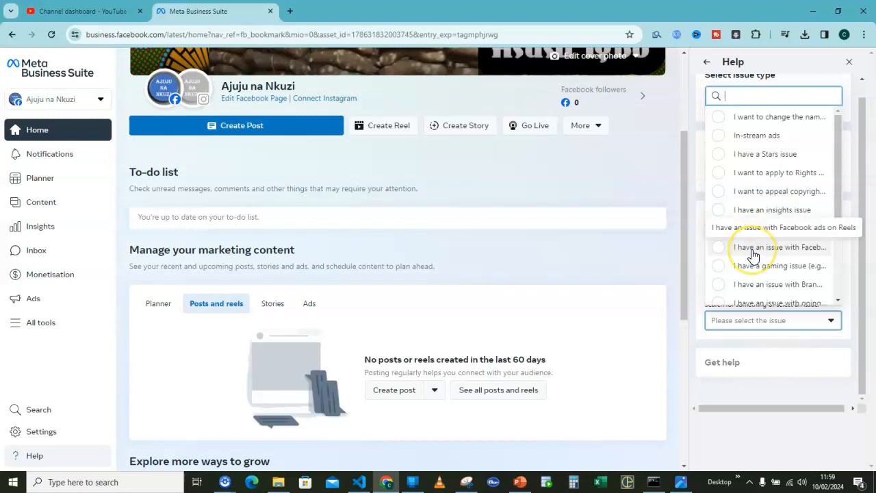
mouse_move(750, 267)
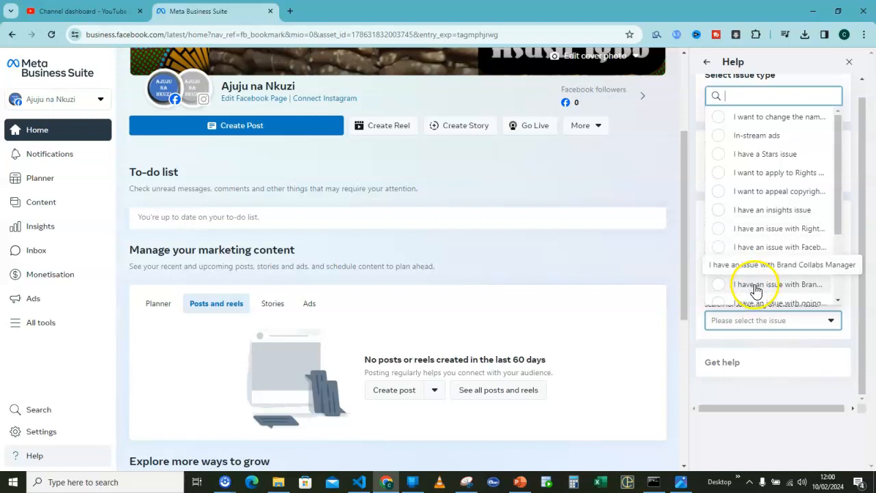
scroll("down", 3)
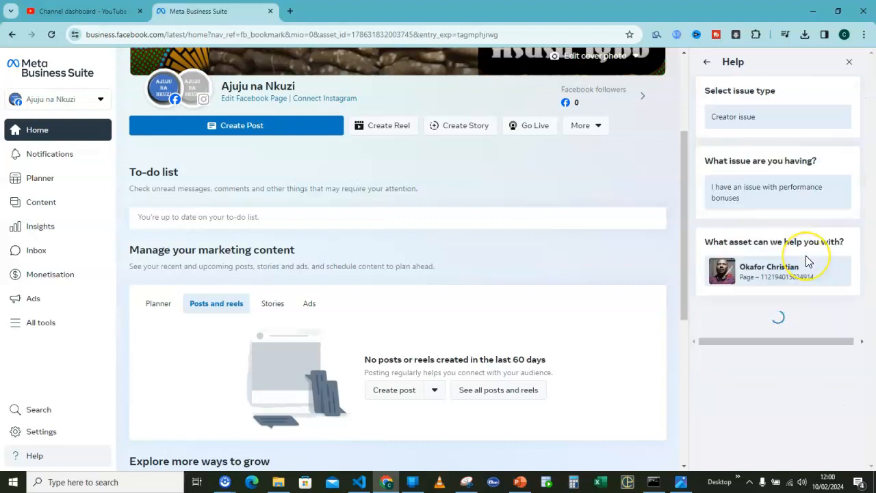
- Choose the Page as asset, email as contact method, and Bonus Selector/Content Issue
left_click(778, 270)
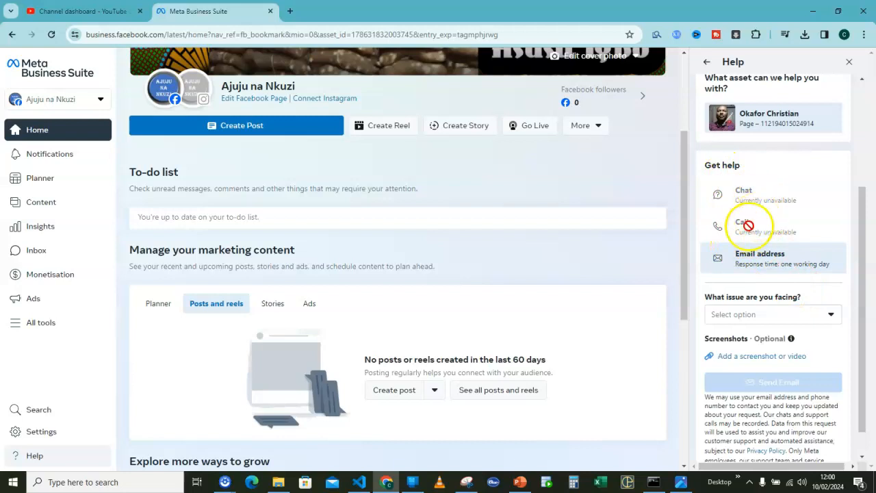
mouse_move(753, 274)
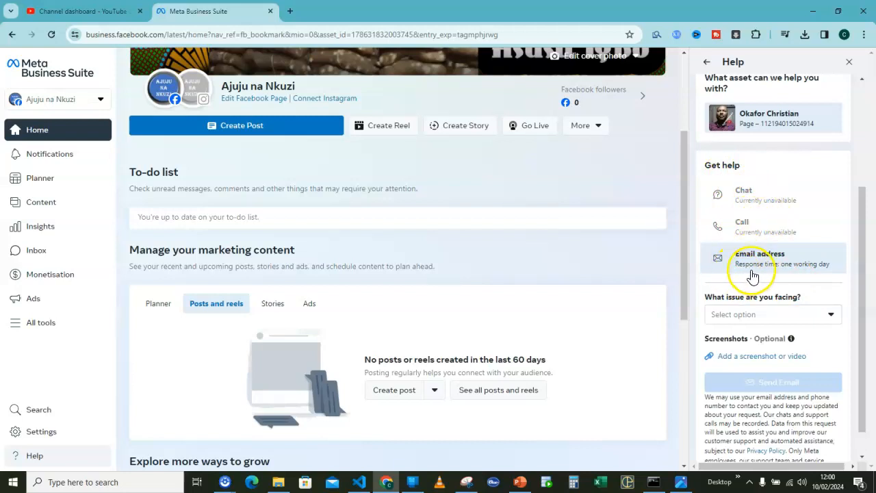
mouse_move(746, 279)
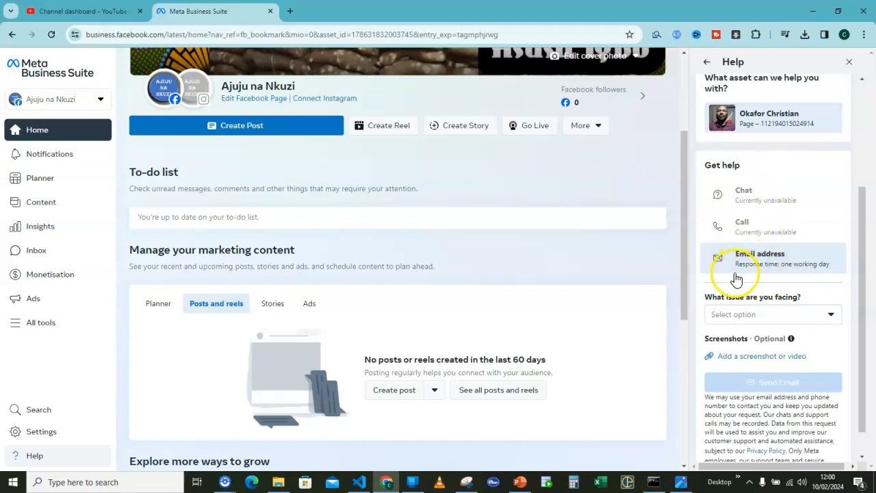
left_click(771, 314)
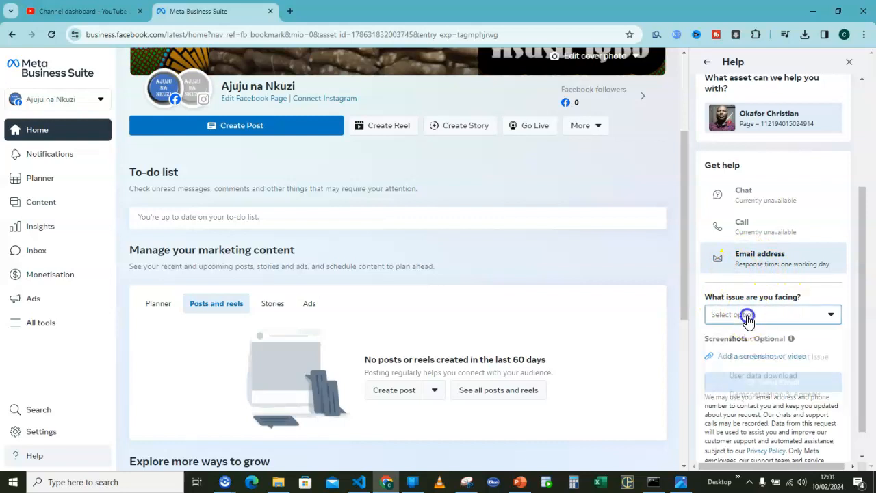
left_click(771, 314)
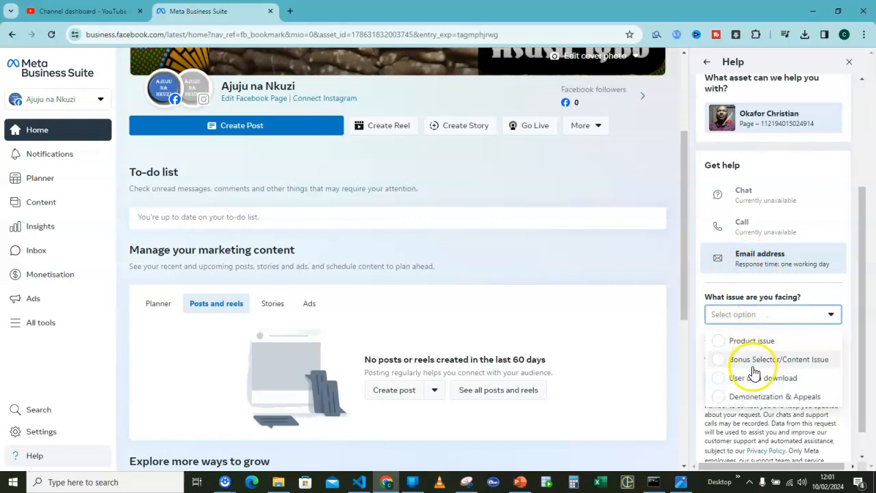
mouse_move(791, 368)
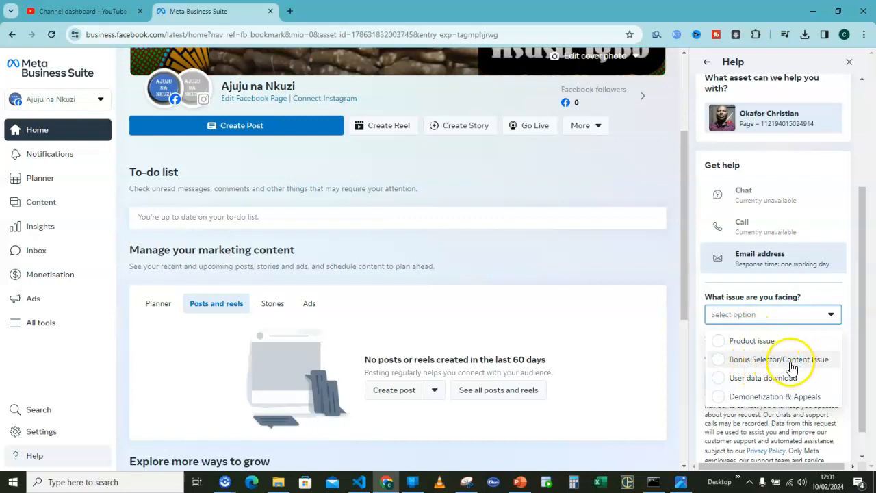
left_click(776, 359)
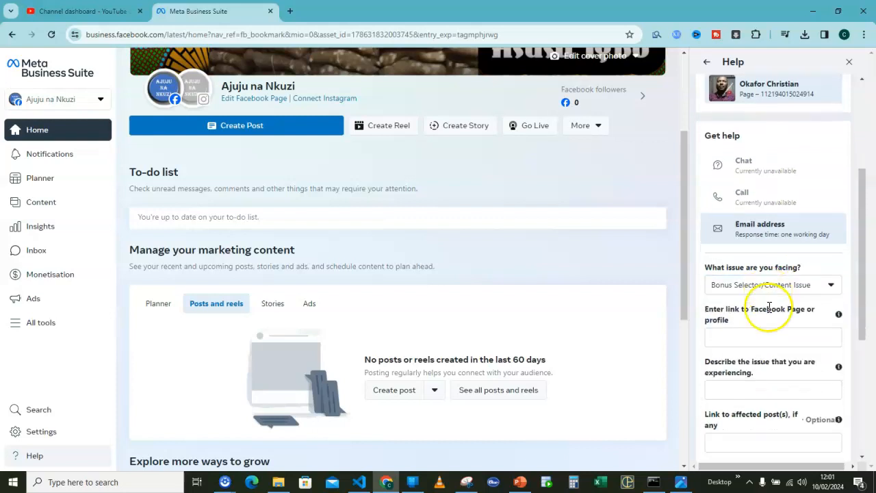
- Set the affected platform to Android and enter device model 'honor 9'
scroll("down", 3)
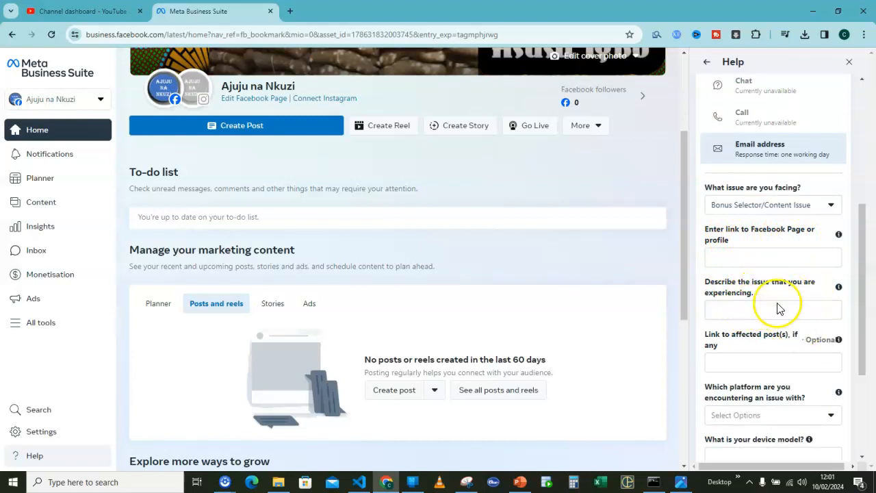
scroll("down", 3)
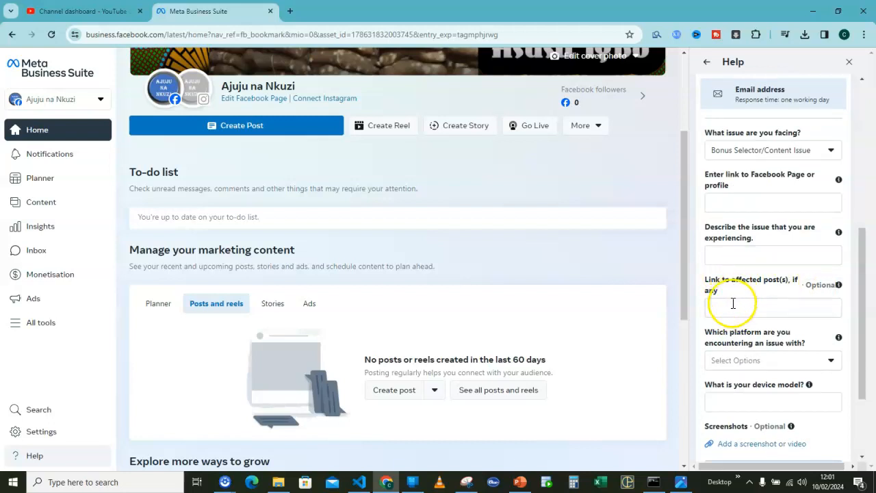
scroll("down", 3)
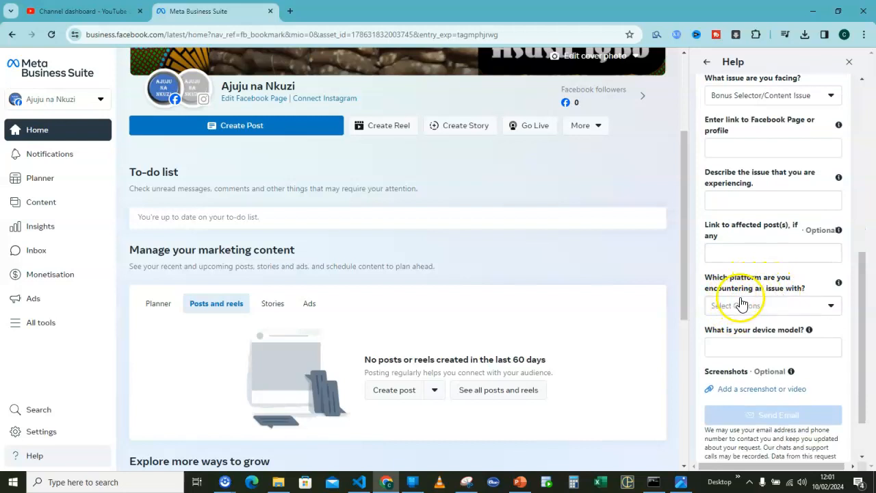
left_click(772, 305)
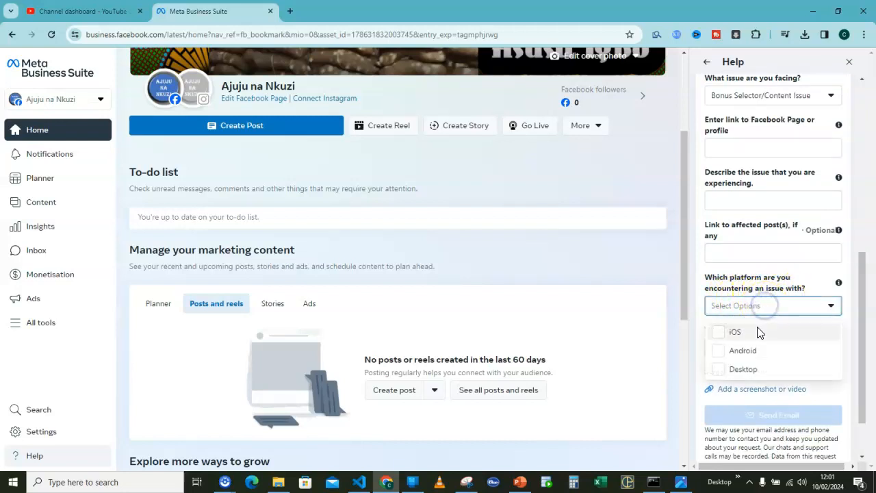
left_click(742, 350)
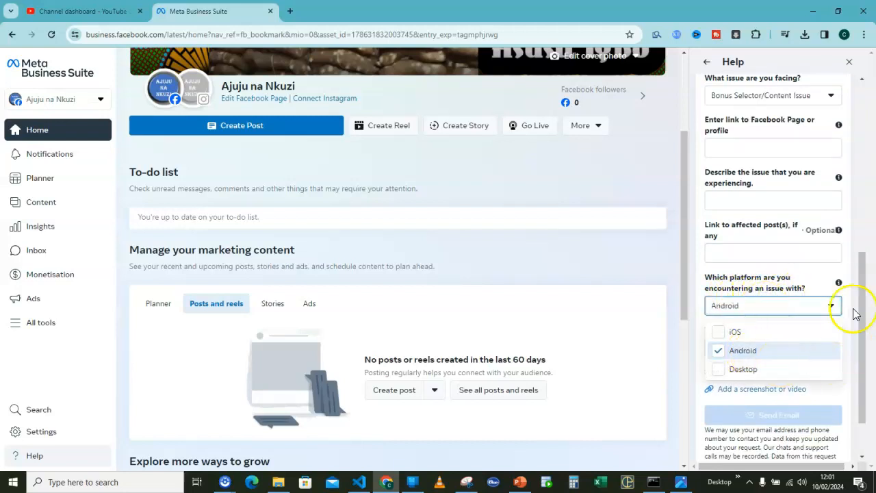
left_click(742, 350)
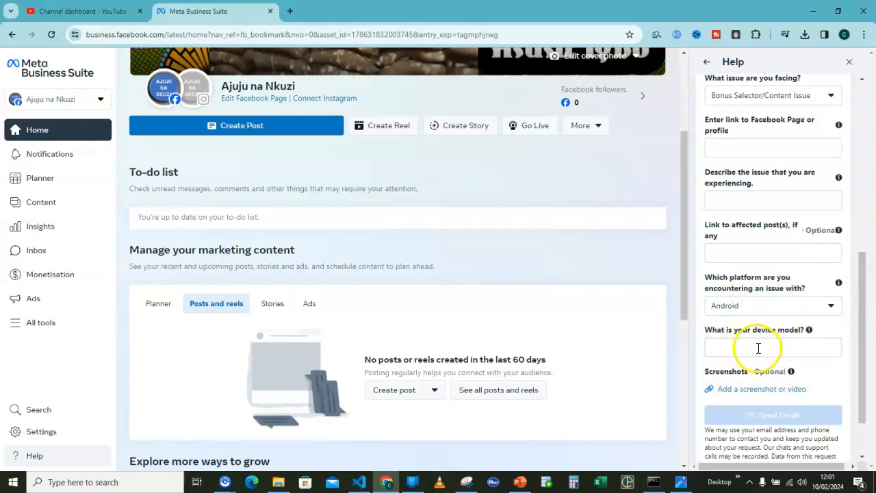
left_click(772, 347)
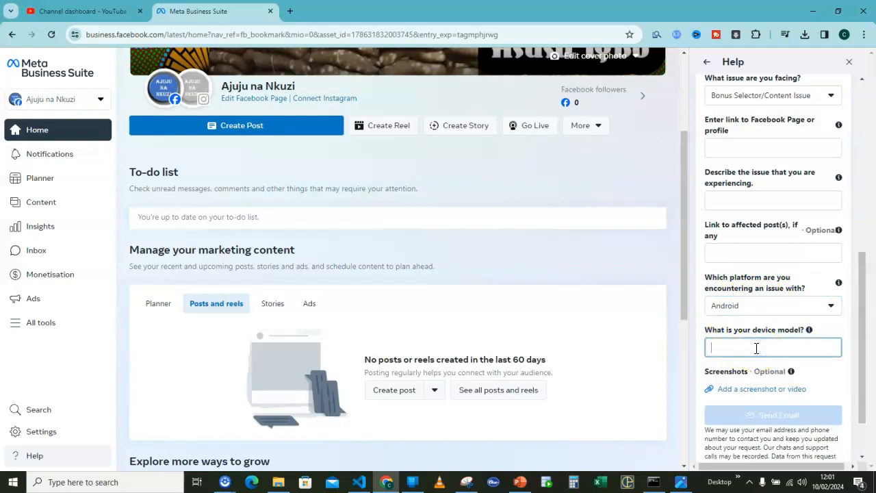
type("honor 9")
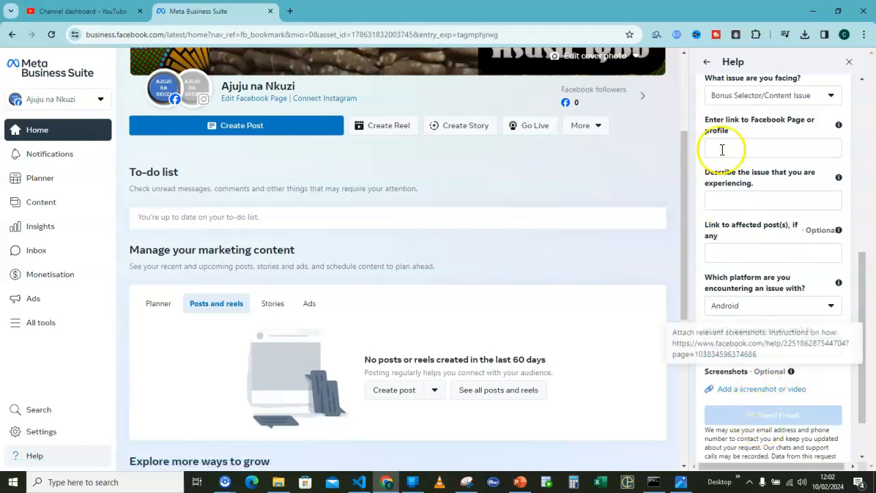
type("honor 9")
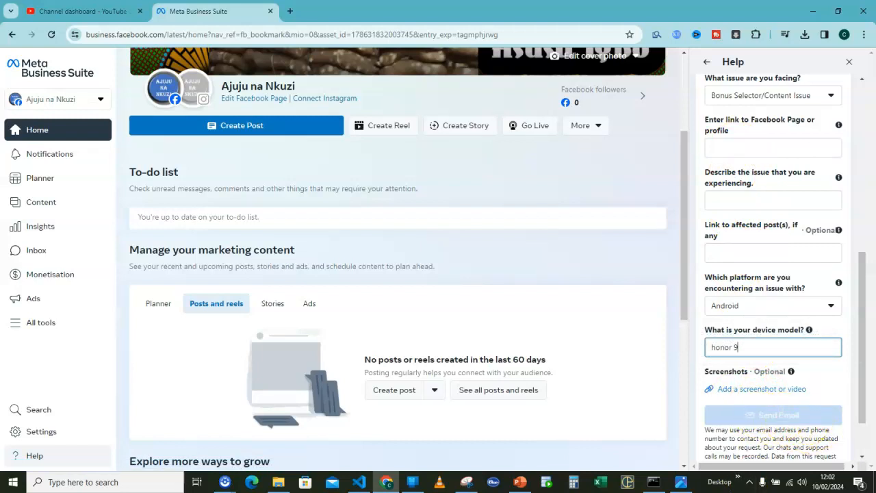